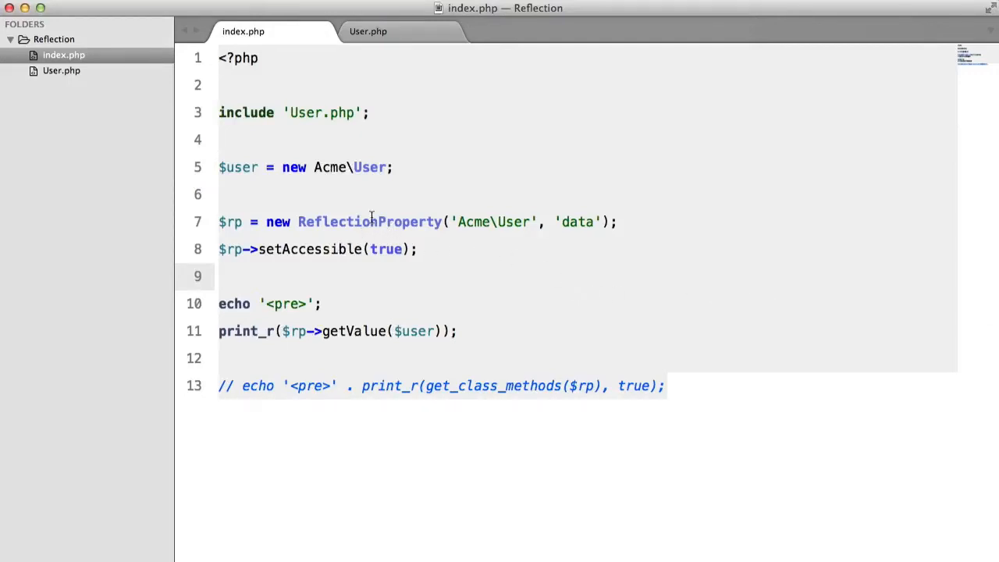
mouse_move(526, 480)
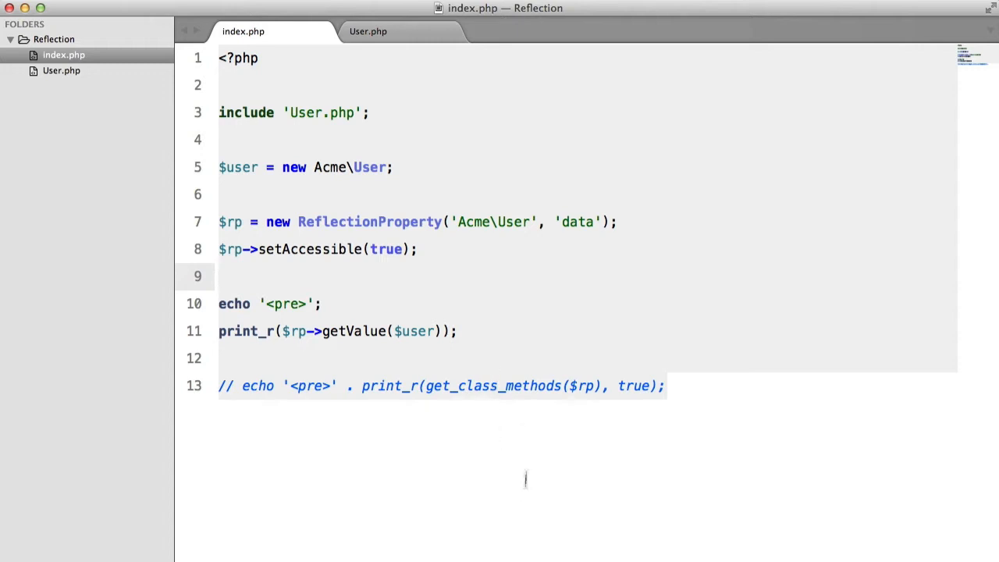
mouse_move(365, 248)
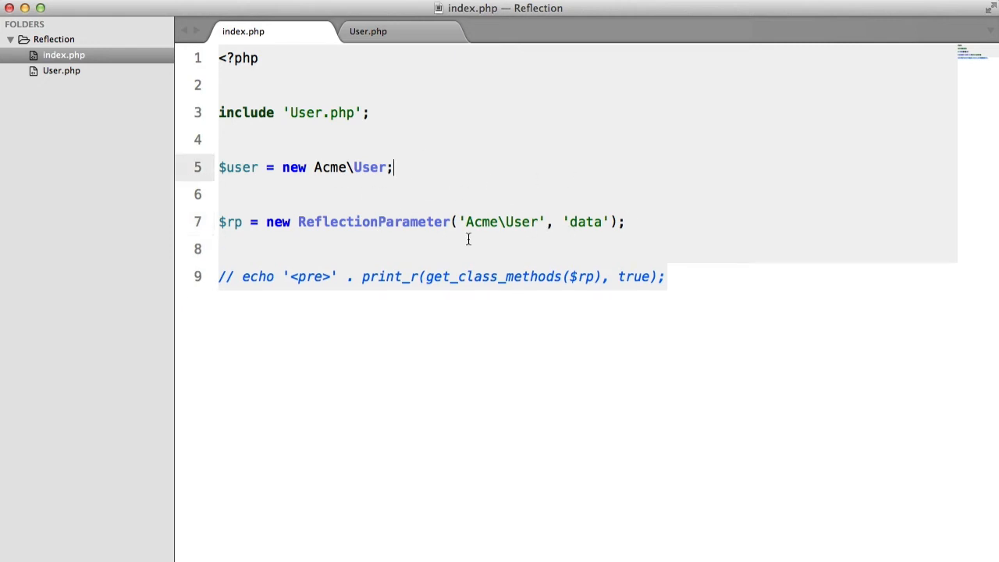
Wrap the ReflectionParameter arguments in an array and rename 'data' to 'setData'.
left_click_drag(459, 221, 611, 222)
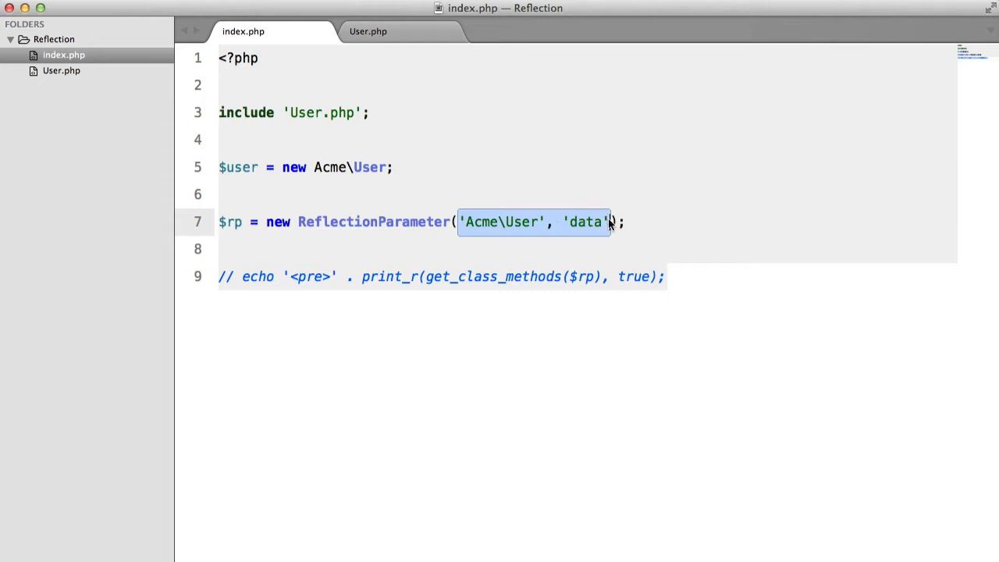
mouse_move(584, 221)
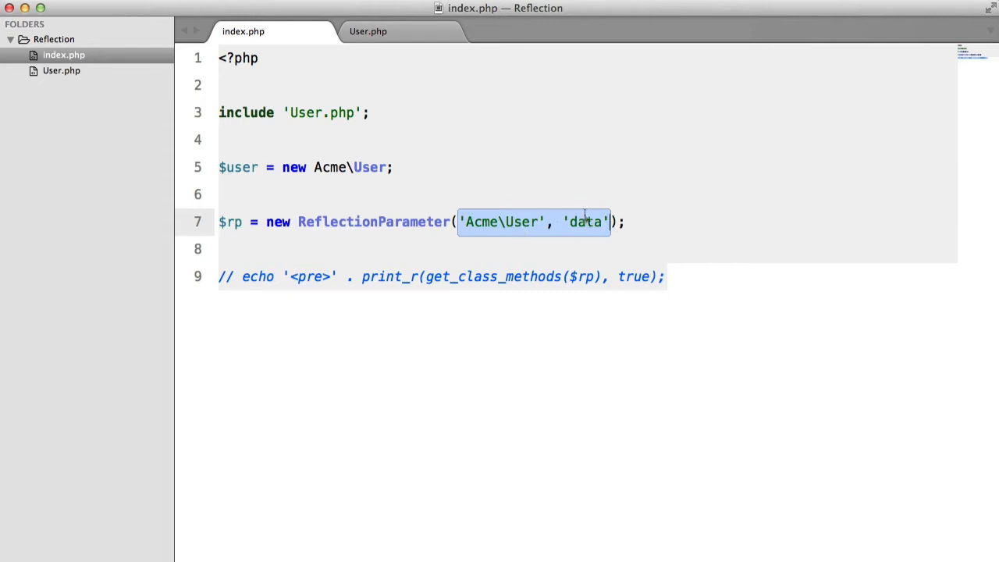
type("[")
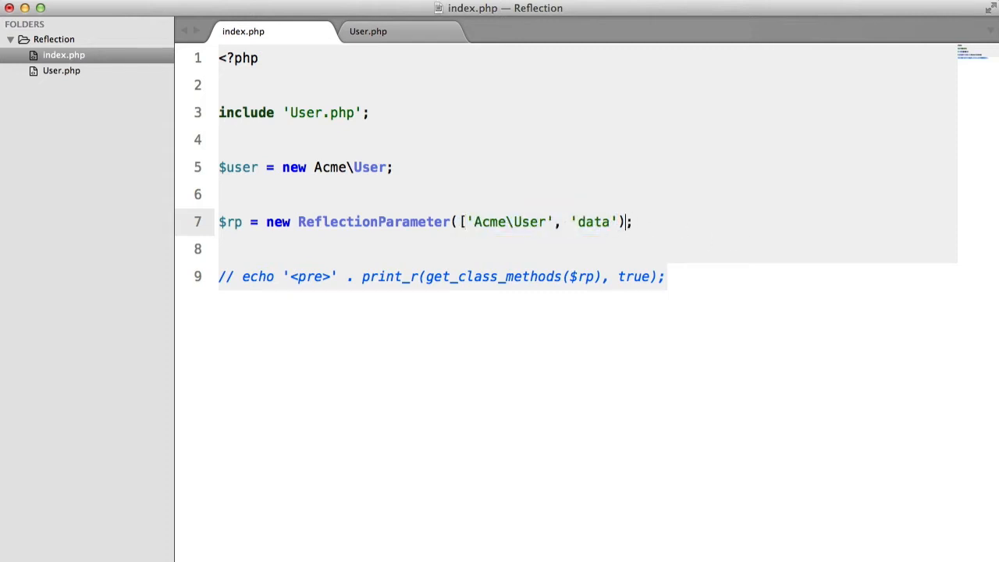
left_click(368, 31)
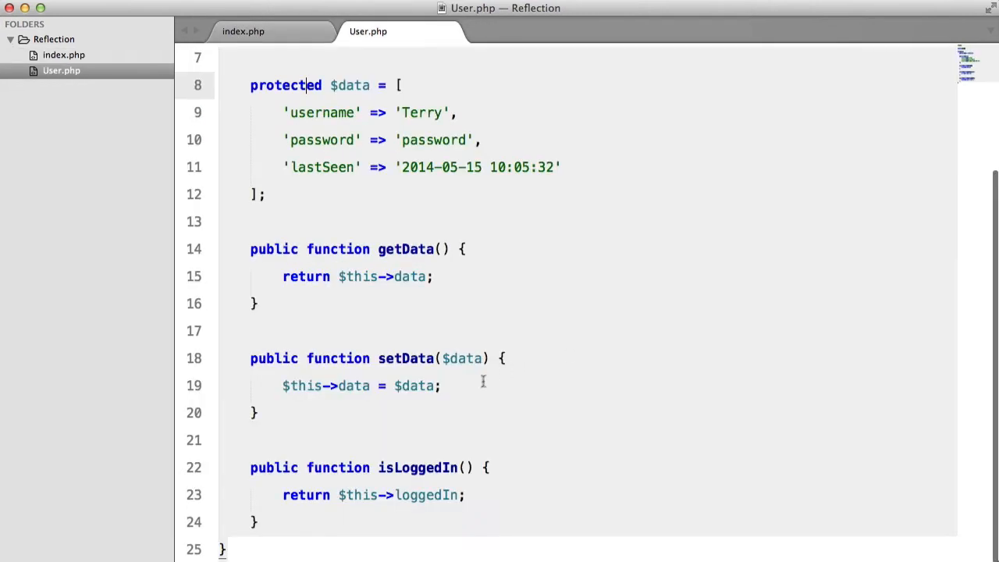
left_click(242, 32)
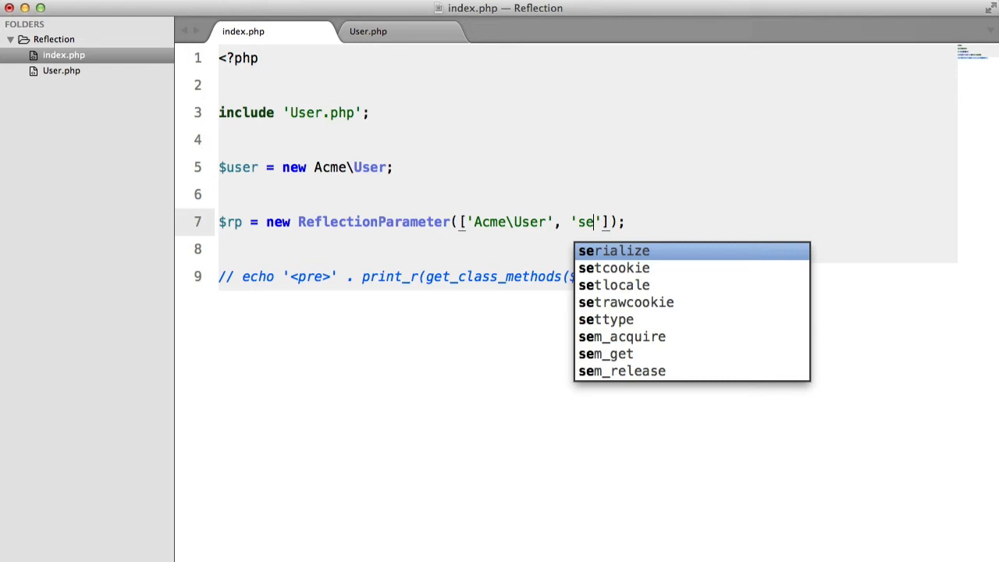
type("tData")
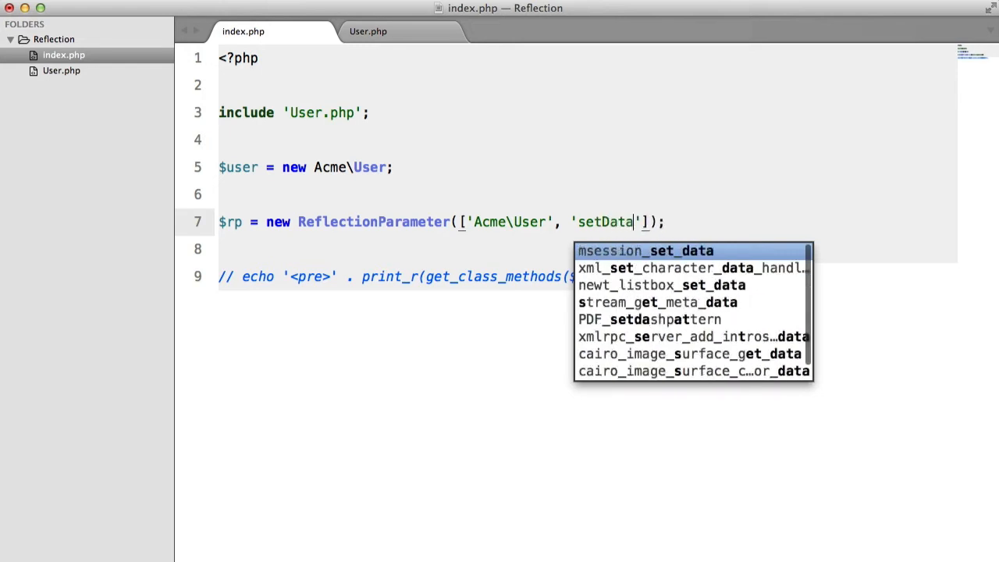
key("Escape")
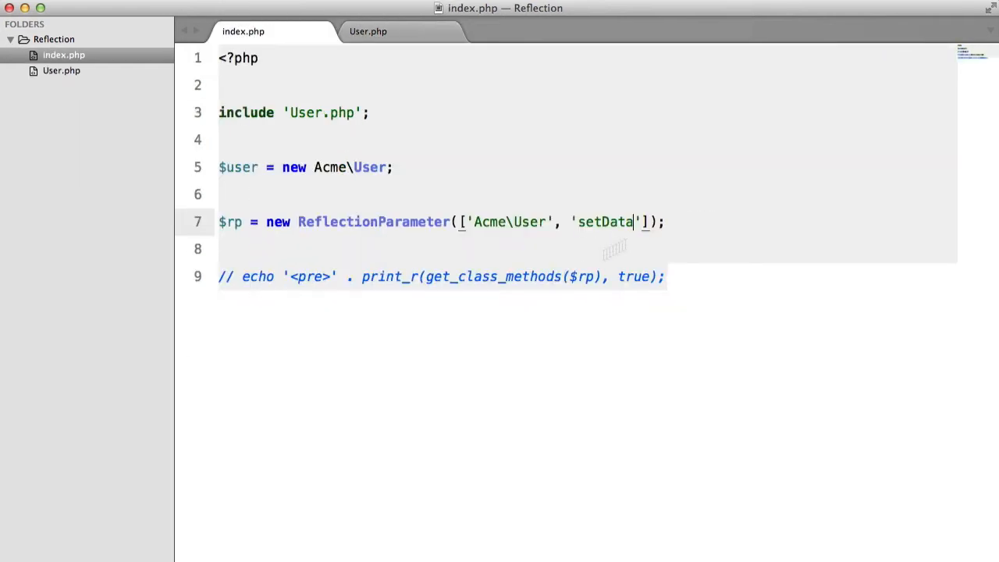
Add a second position argument of 1 after the ['Acme\User', 'setData'] array.
left_click(367, 31)
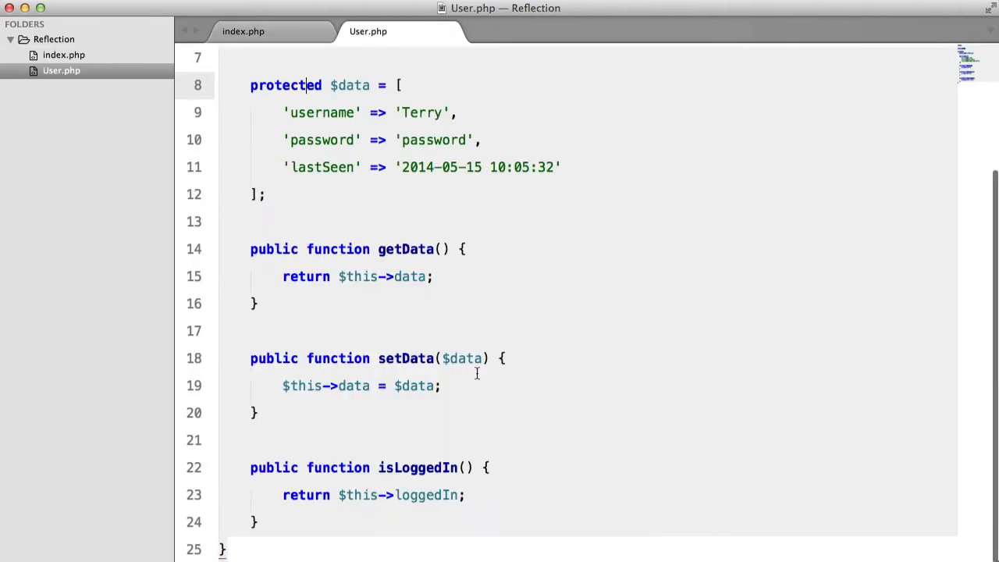
mouse_move(476, 363)
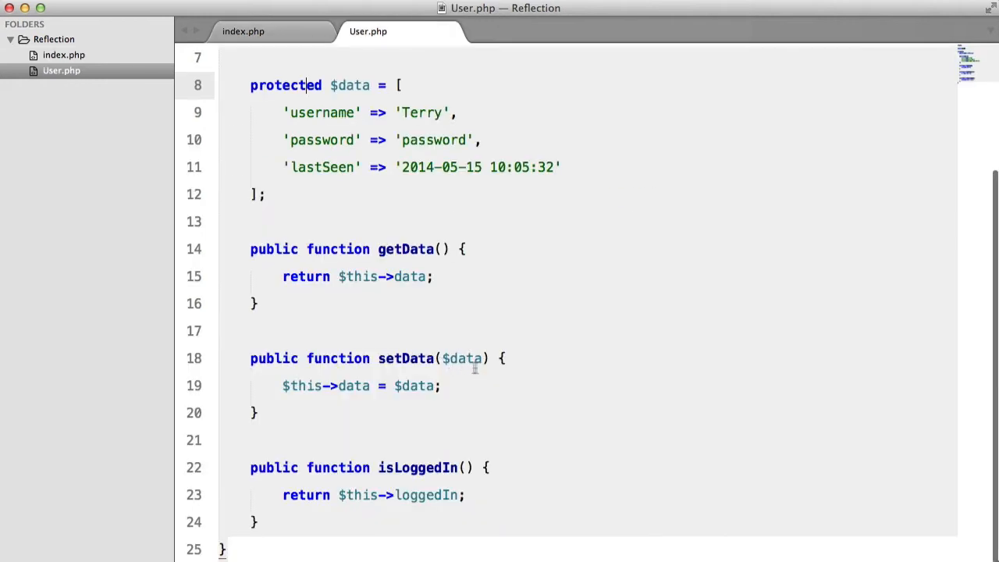
left_click(243, 31)
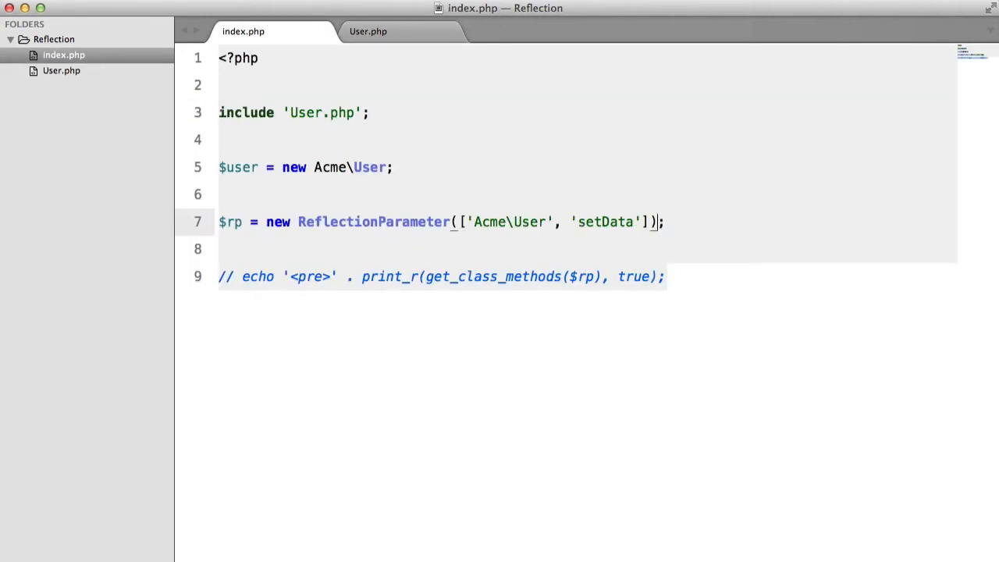
type(", 1")
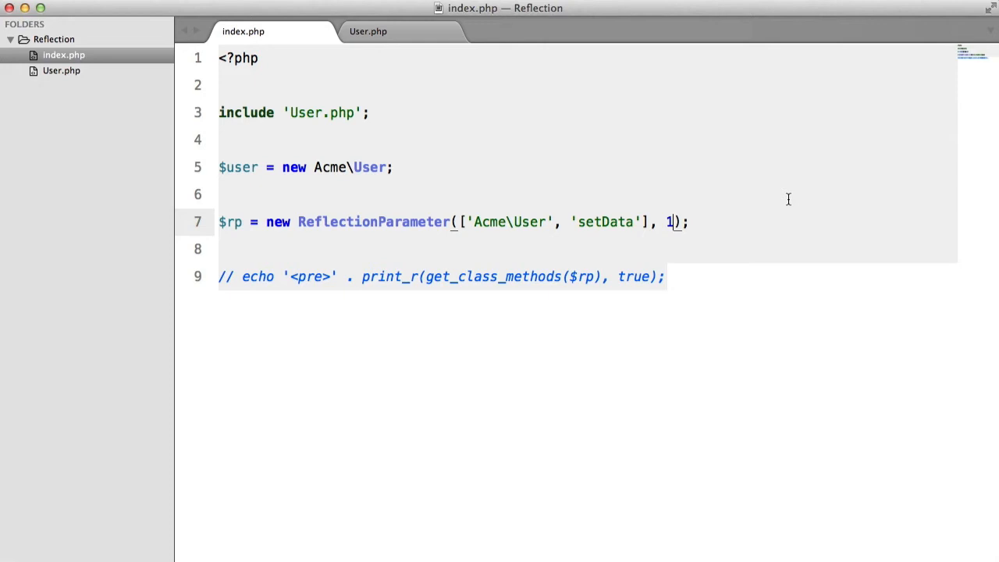
Change the position argument to 0 after checking setData's parameters in User.php.
type("0")
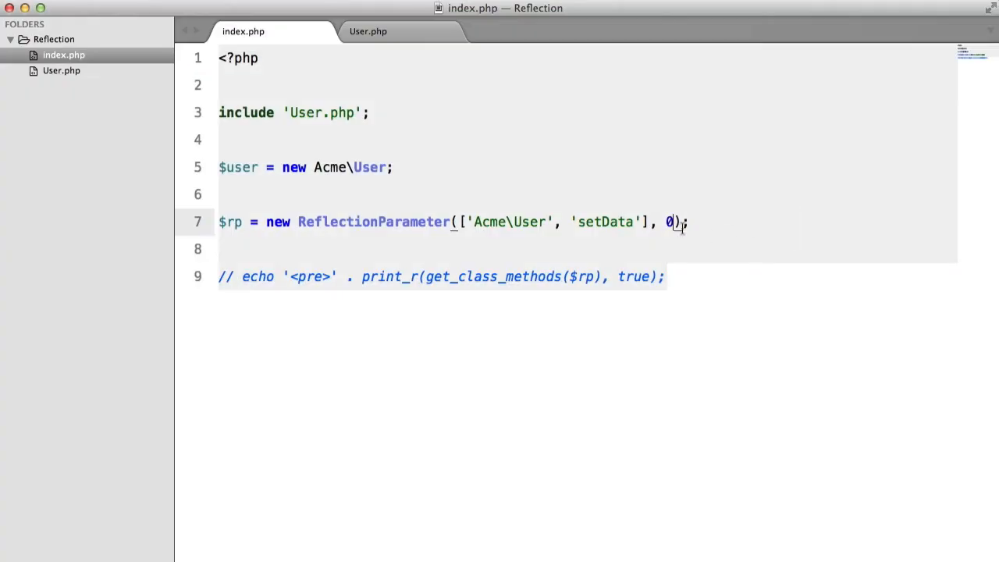
left_click(368, 31)
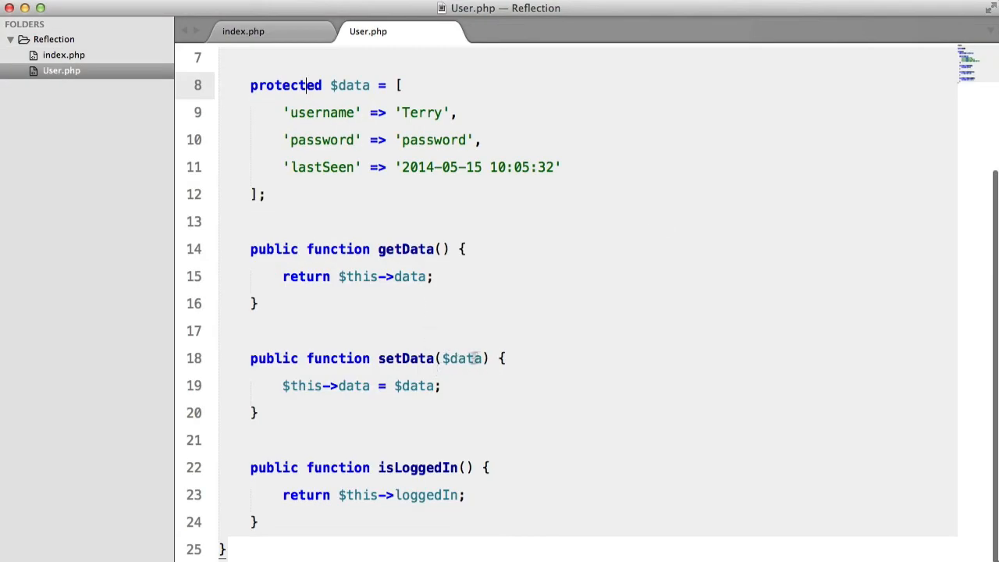
left_click(243, 31)
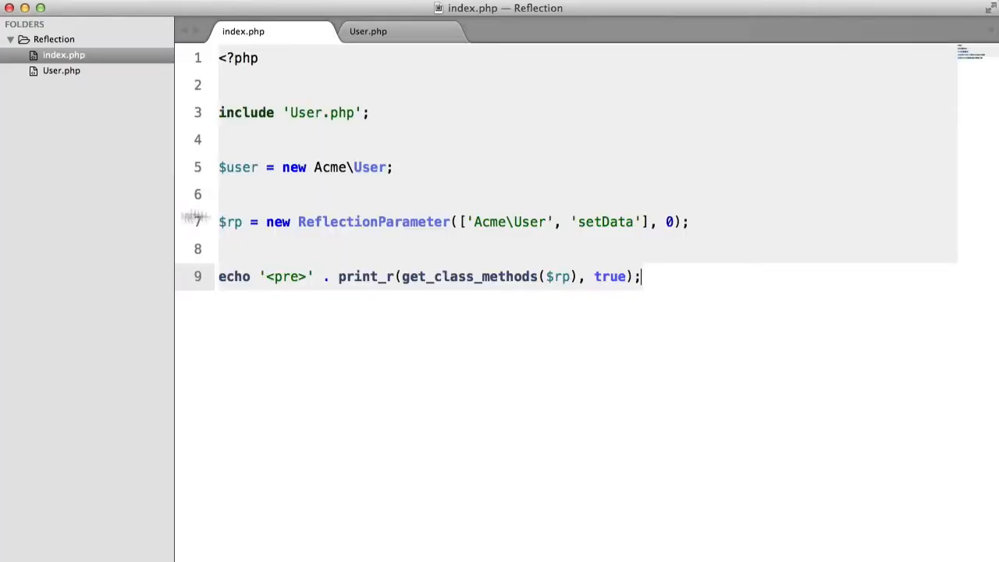
Add an array type hint to setData's $data parameter in User.php.
left_click(368, 31)
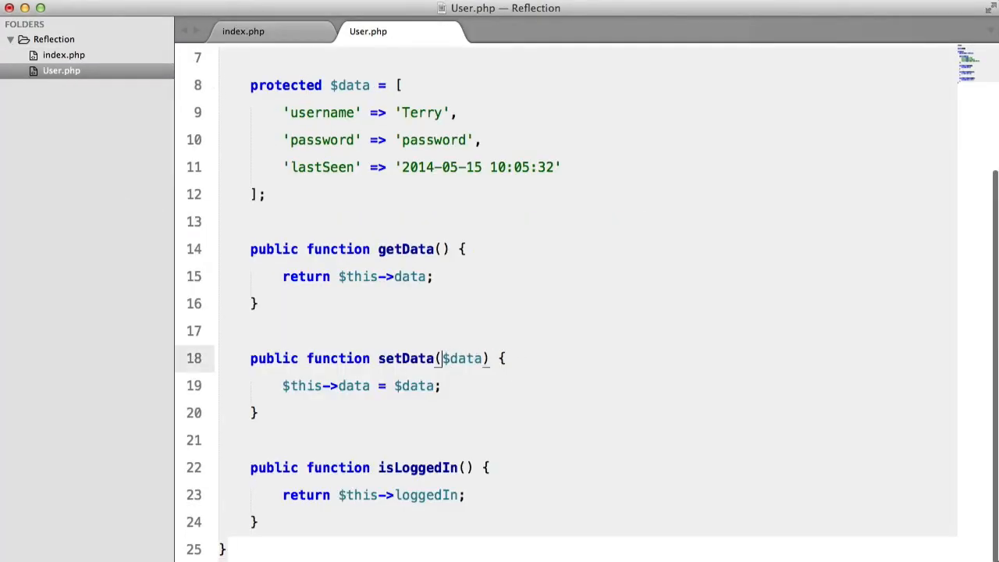
type("array")
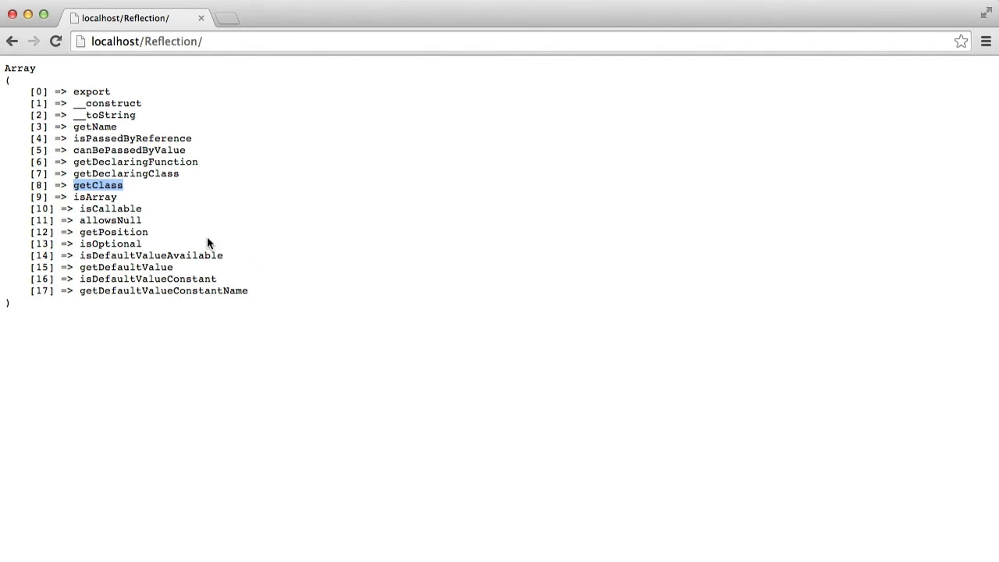
mouse_move(133, 220)
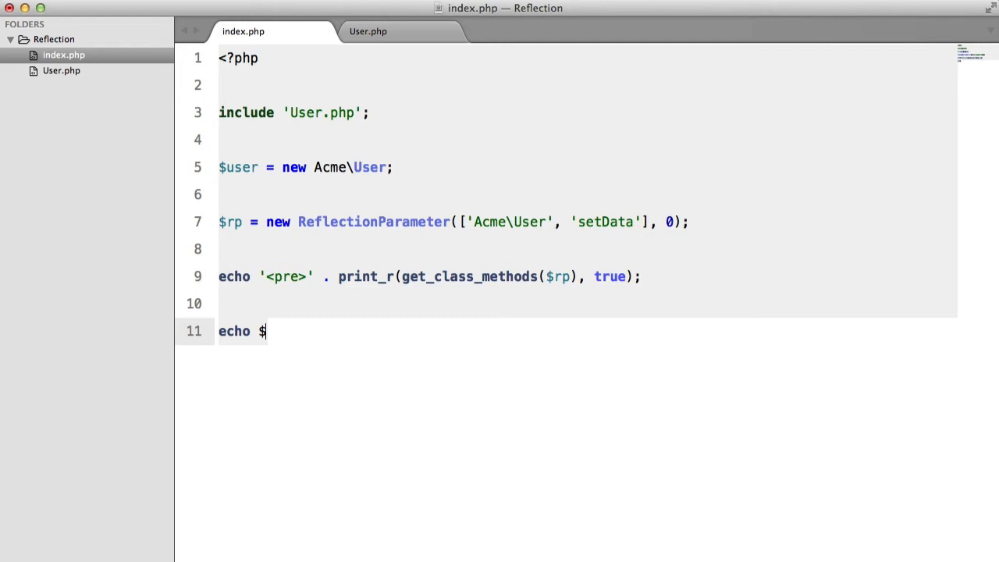
Echo $rp->isOptional() in index.php and give setData's $data a default of array().
type("rp->isOptional();")
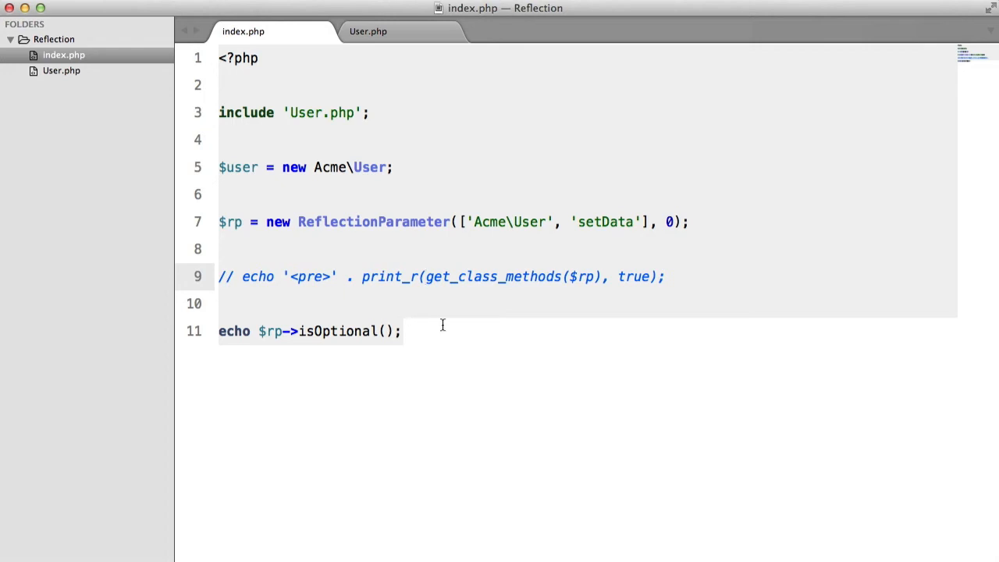
left_click(368, 31)
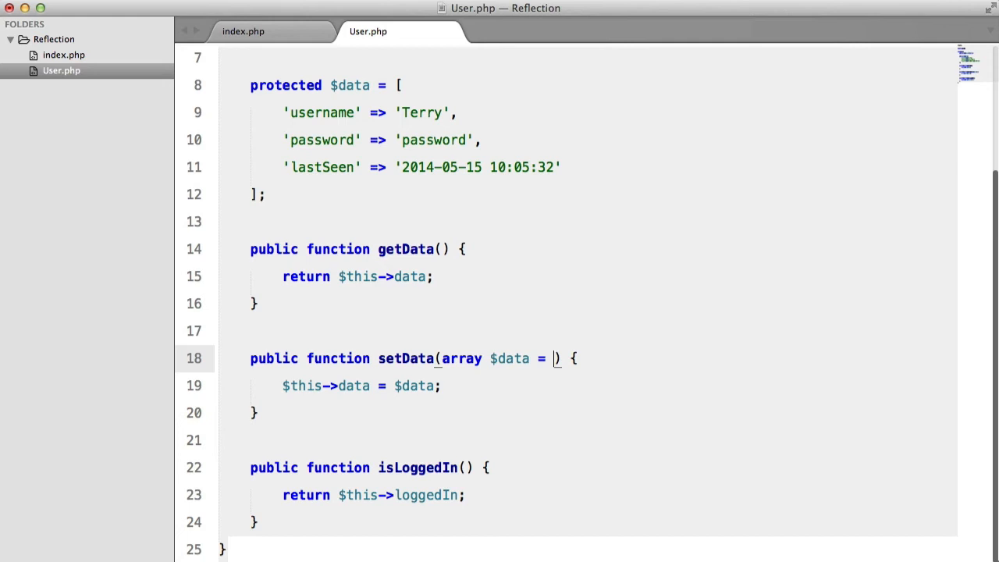
type("array(")
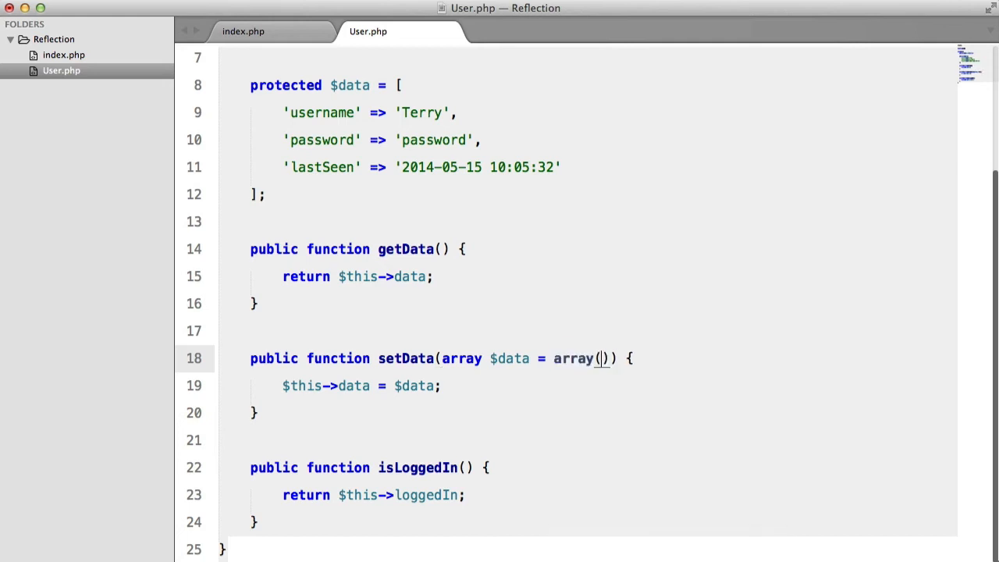
mouse_move(554, 358)
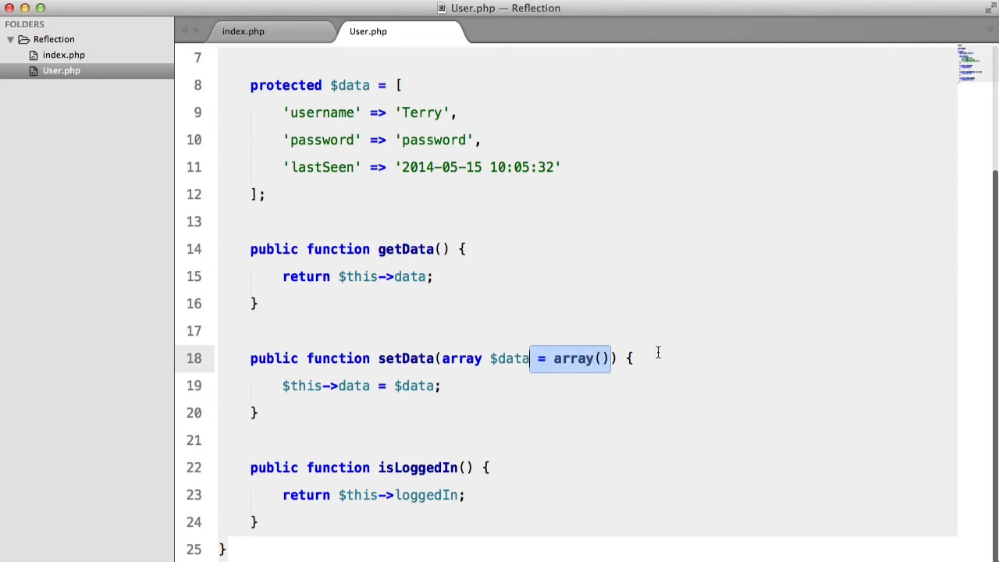
Add a second parameter $autoSave = false to setData in User.php.
type(", $au")
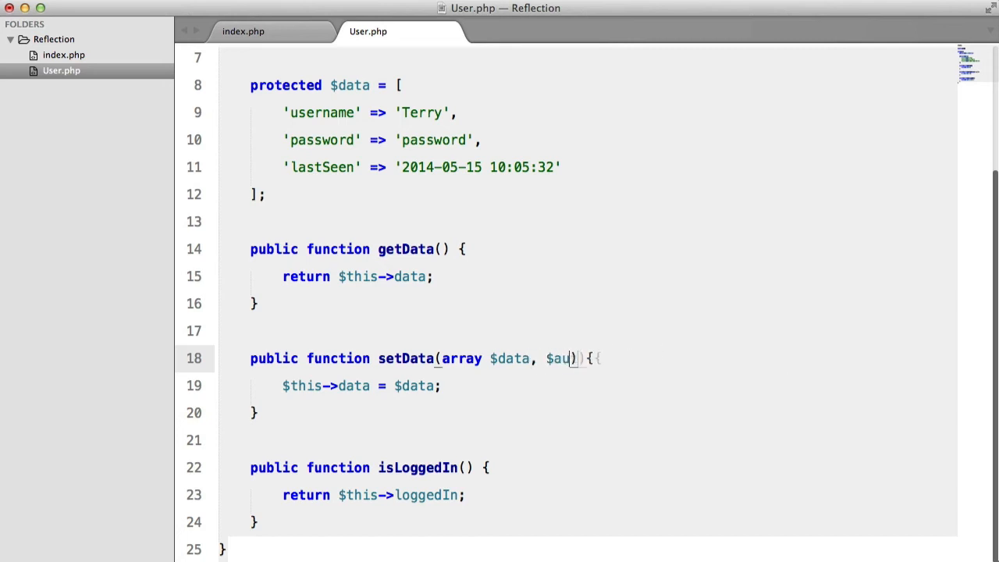
type("toSave")
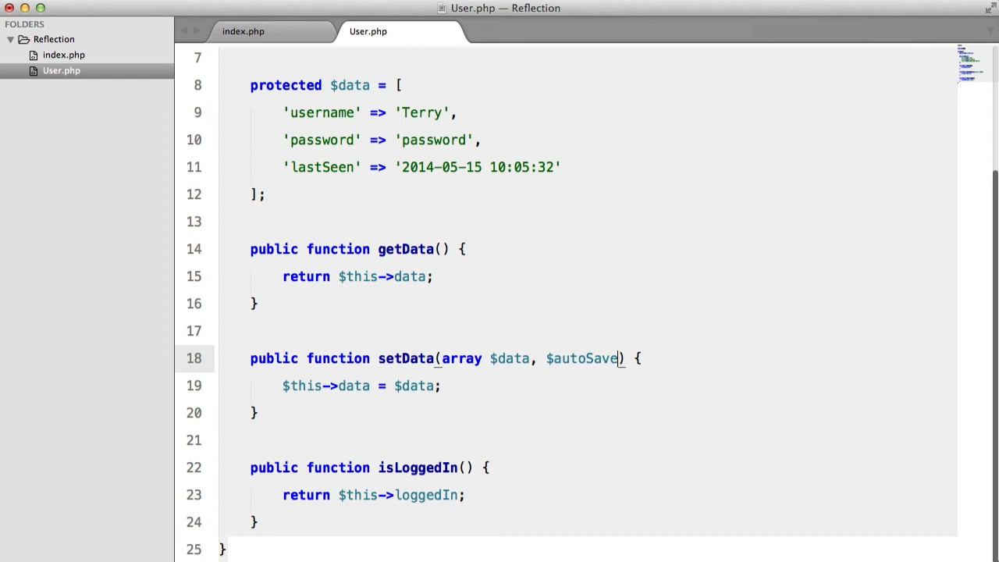
mouse_move(470, 332)
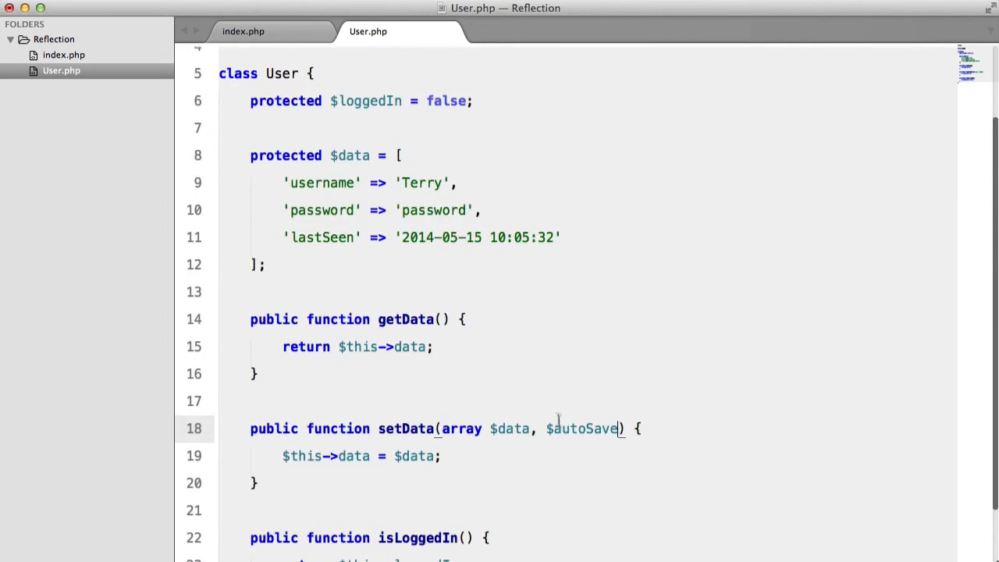
scroll("down", 3)
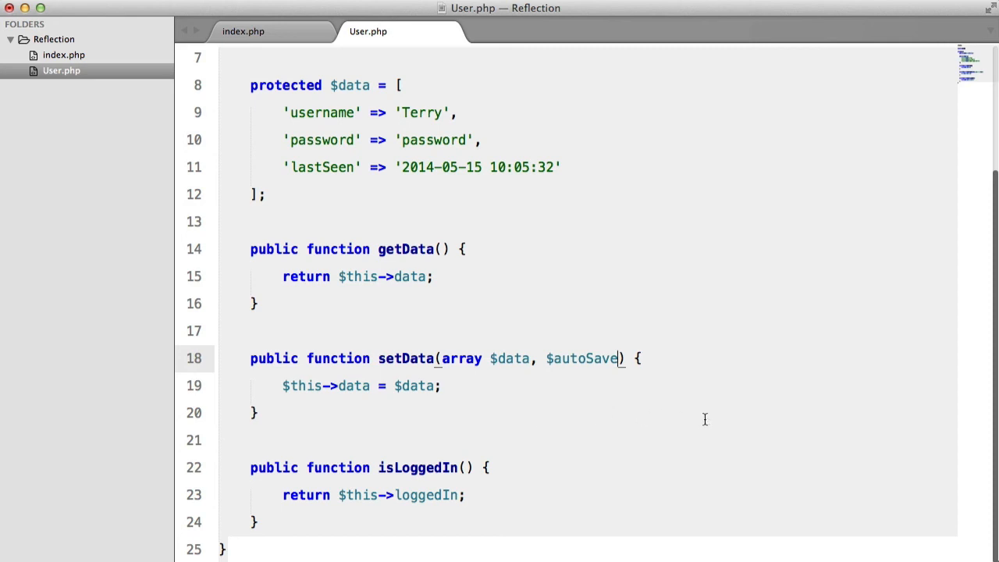
type("= fals")
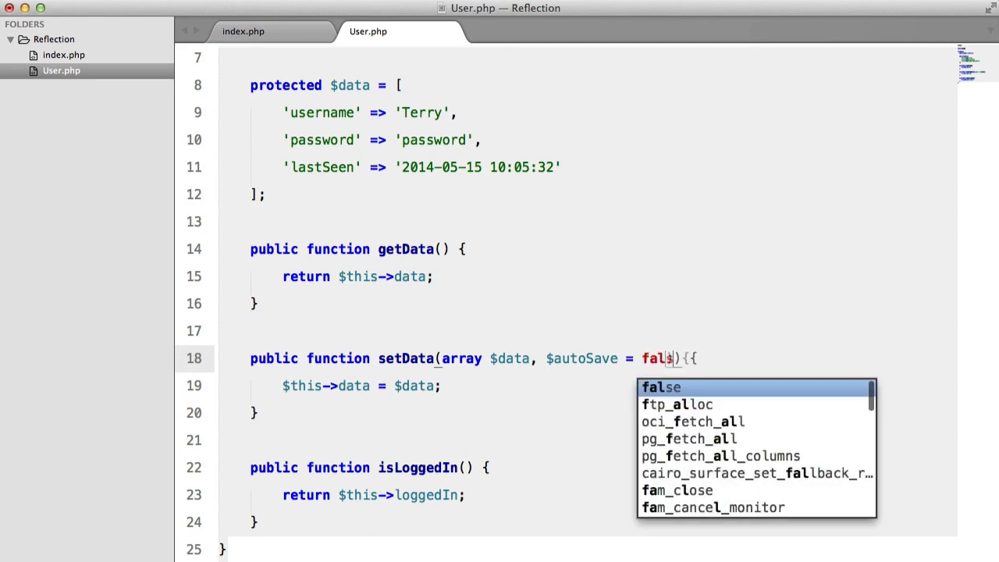
Change the ReflectionParameter position in index.php from 0 to 1.
left_click(243, 31)
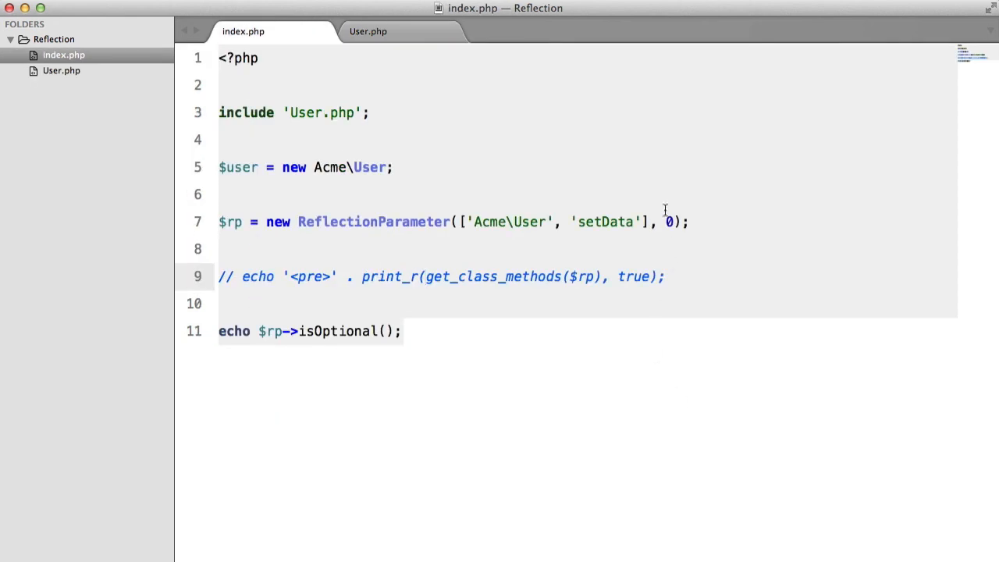
left_click(367, 32)
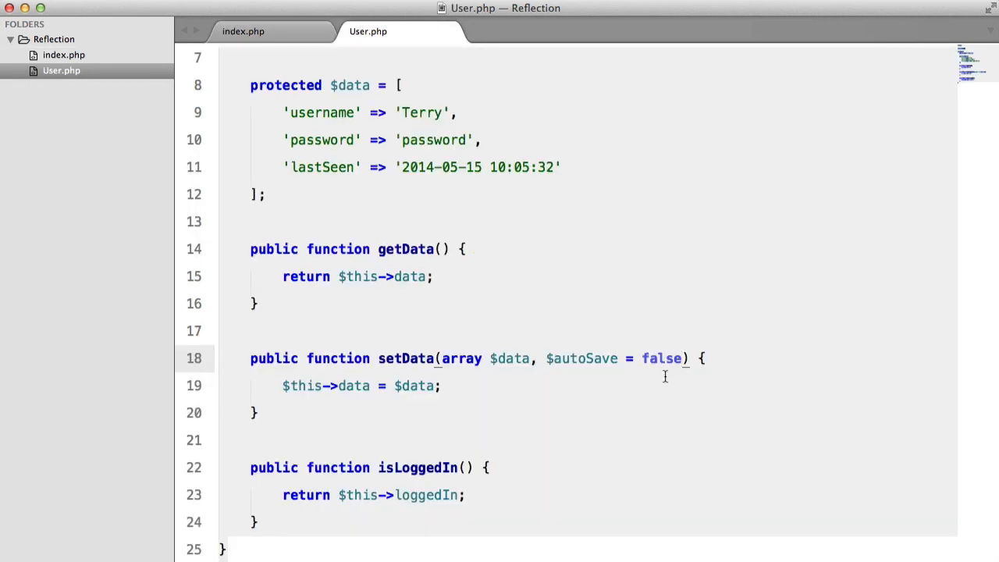
left_click(243, 32)
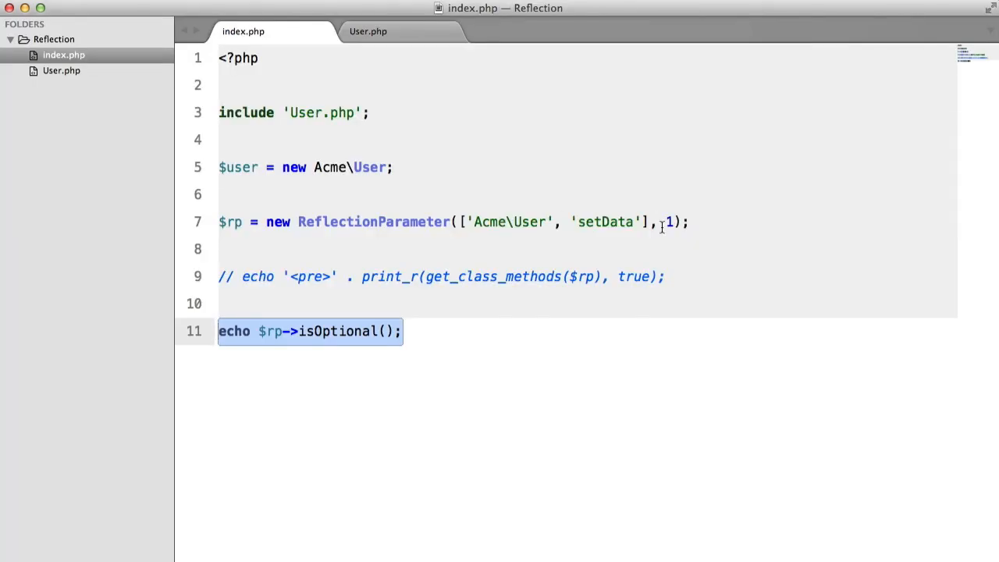
left_click(368, 31)
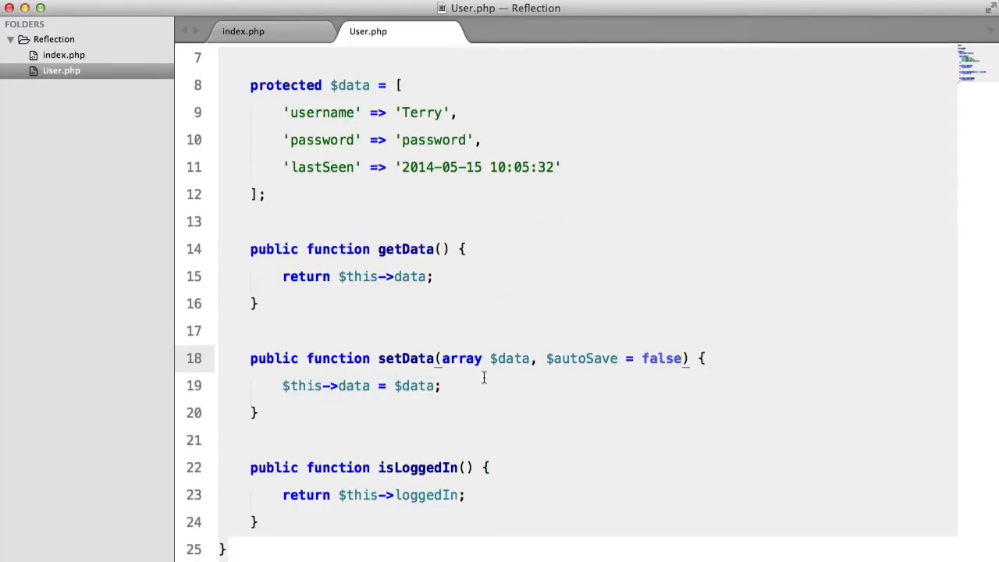
left_click(243, 31)
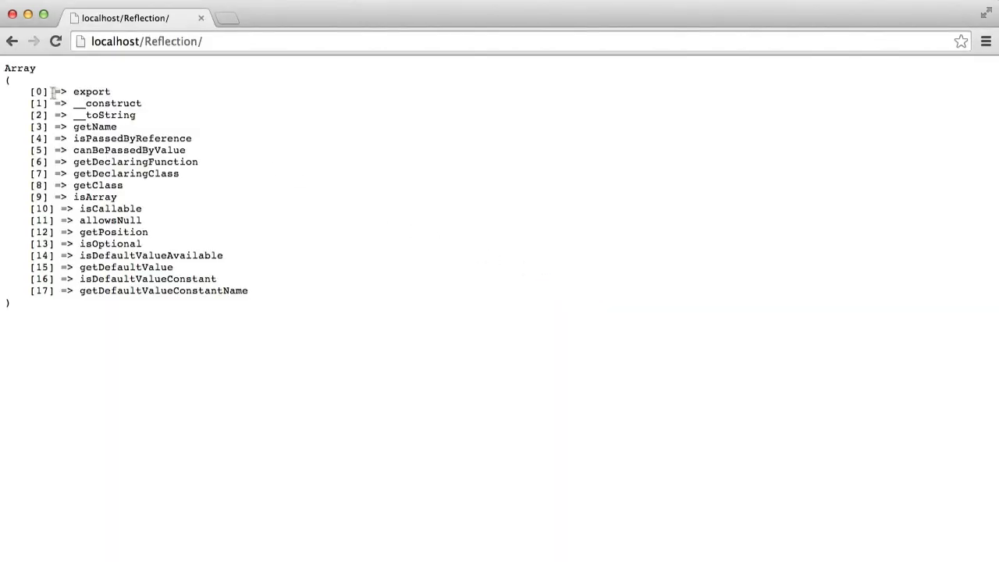
mouse_move(186, 244)
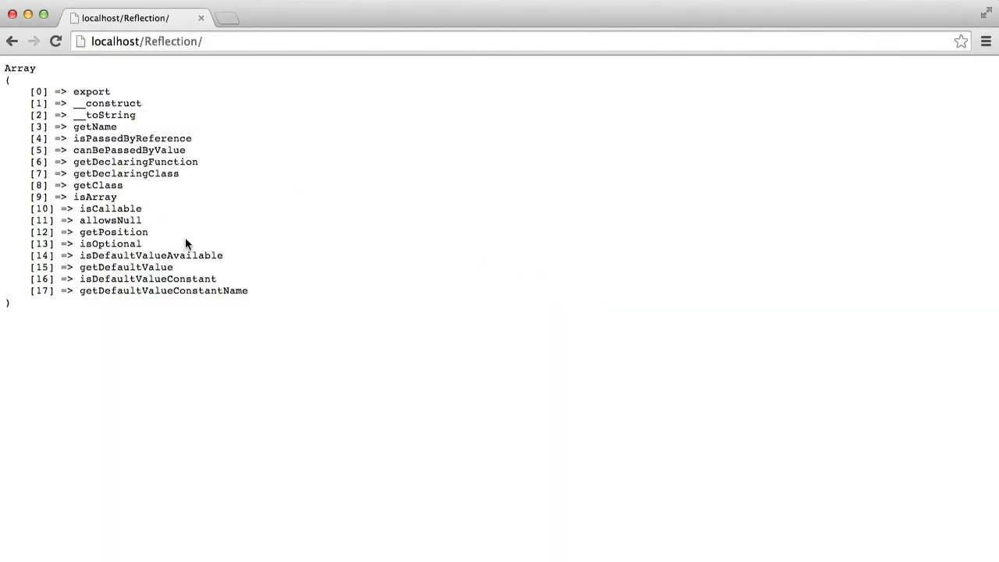
mouse_move(309, 226)
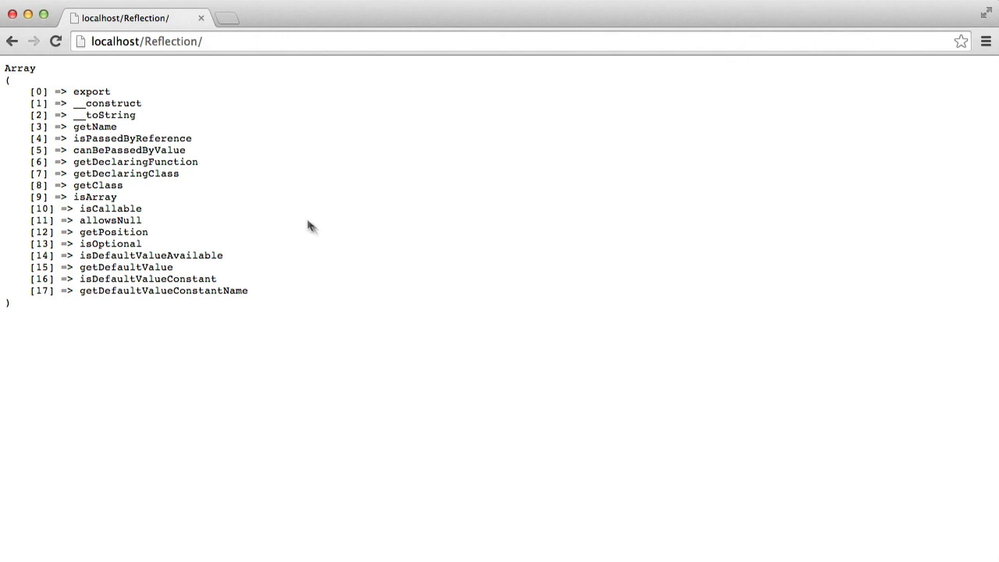
mouse_move(269, 83)
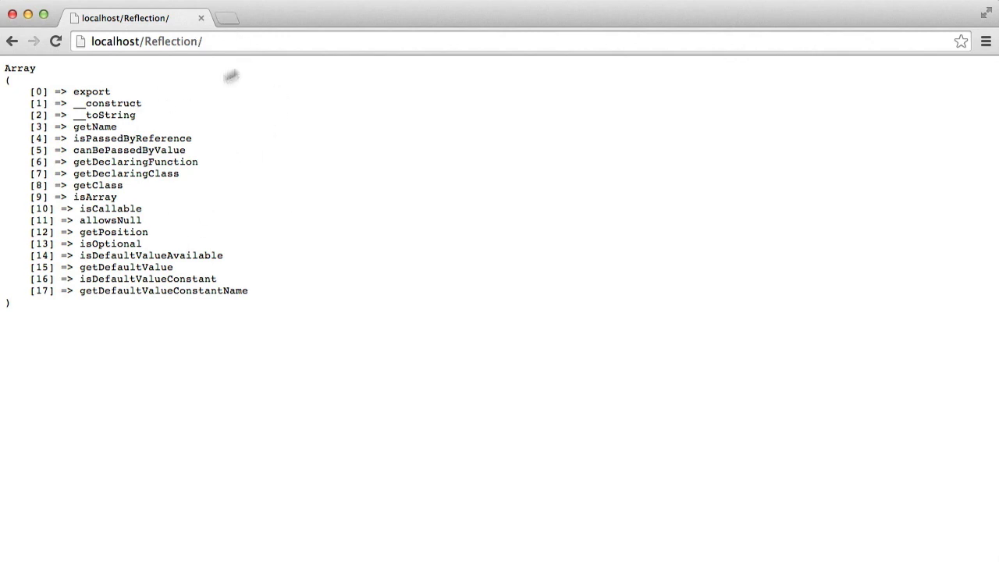
mouse_move(240, 73)
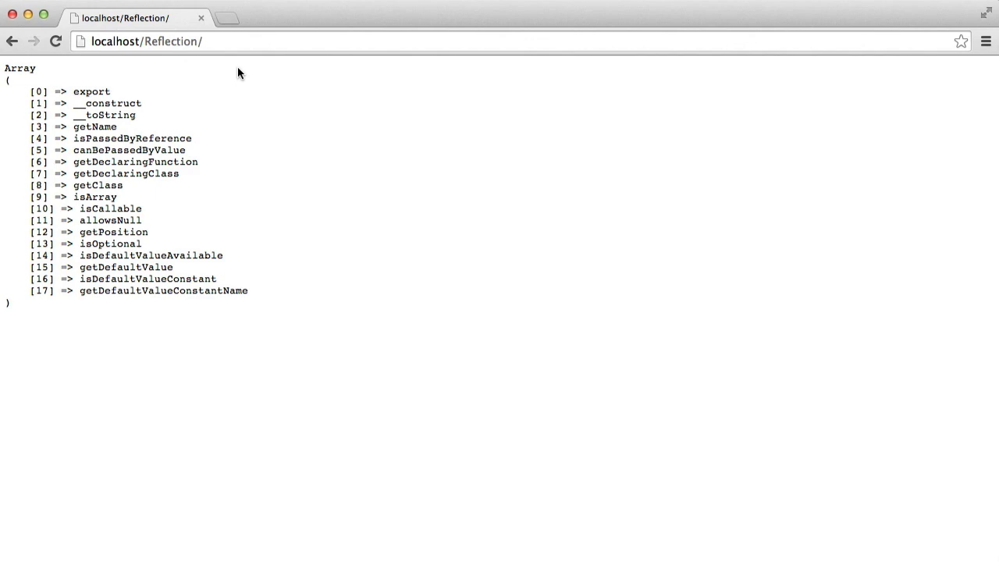